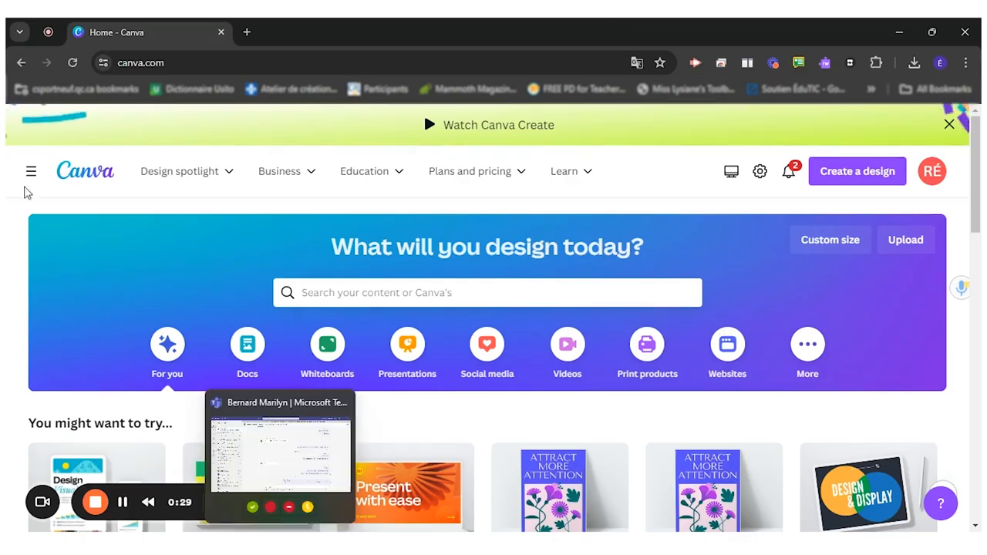
Search Canva's templates for 'character map' from the home search bar.
{"action": "left_click", "coordinate": [509, 293]}
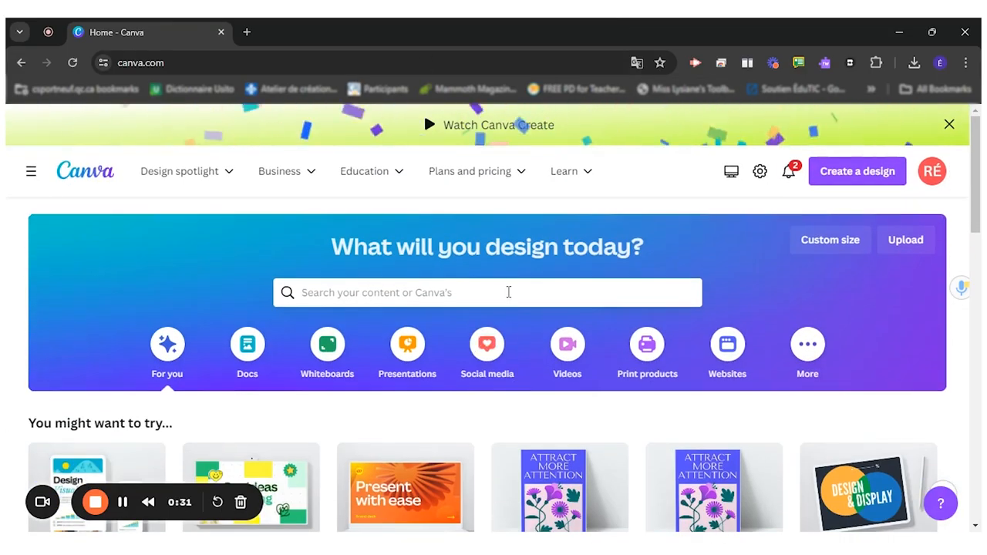
{"action": "left_click", "coordinate": [487, 293]}
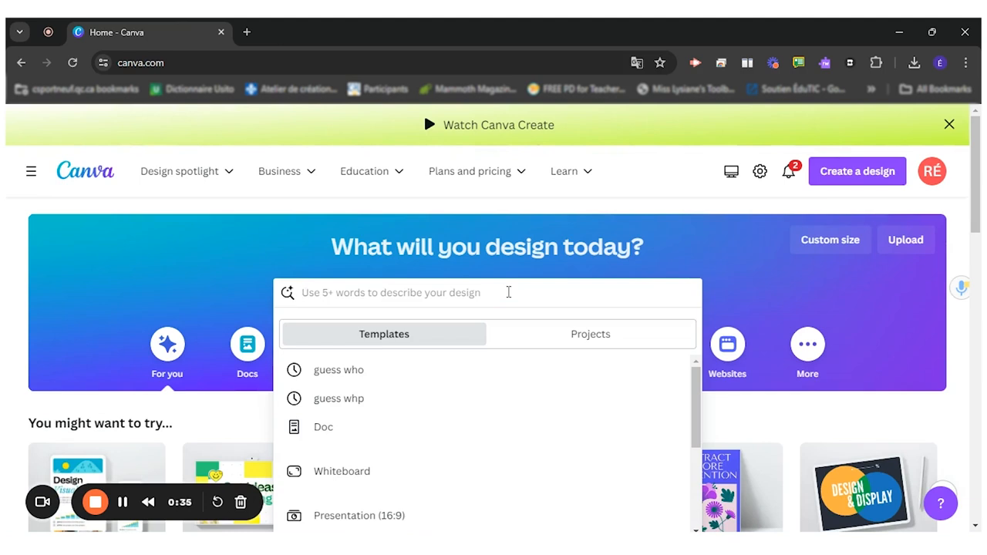
{"action": "type", "text": "character map"}
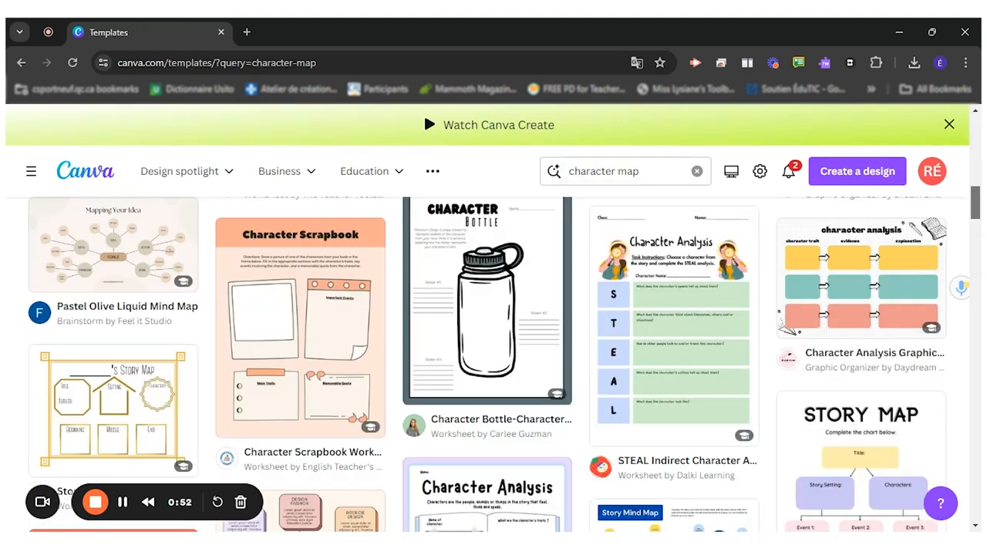
{"action": "scroll", "scroll_direction": "down", "scroll_amount": 3}
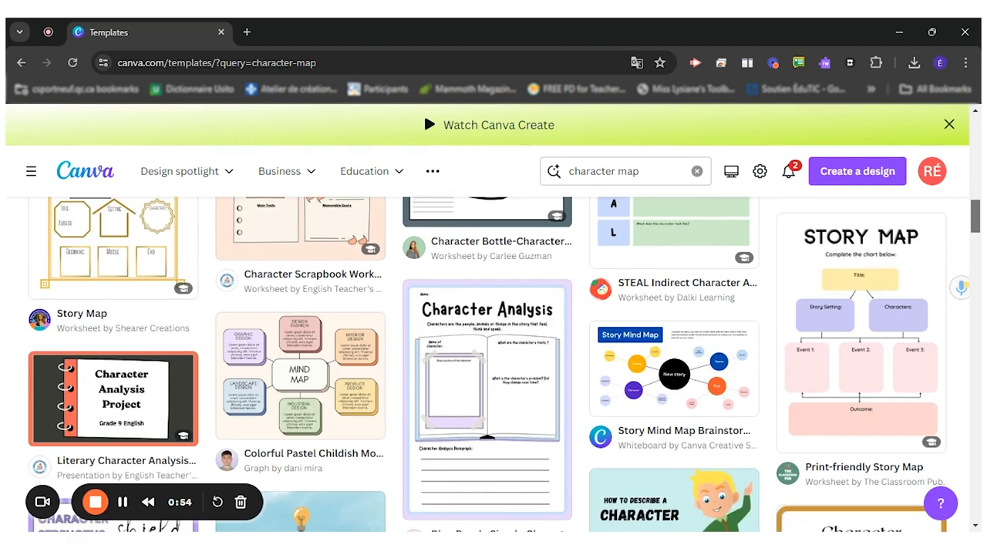
{"action": "scroll", "scroll_direction": "down", "scroll_amount": 3}
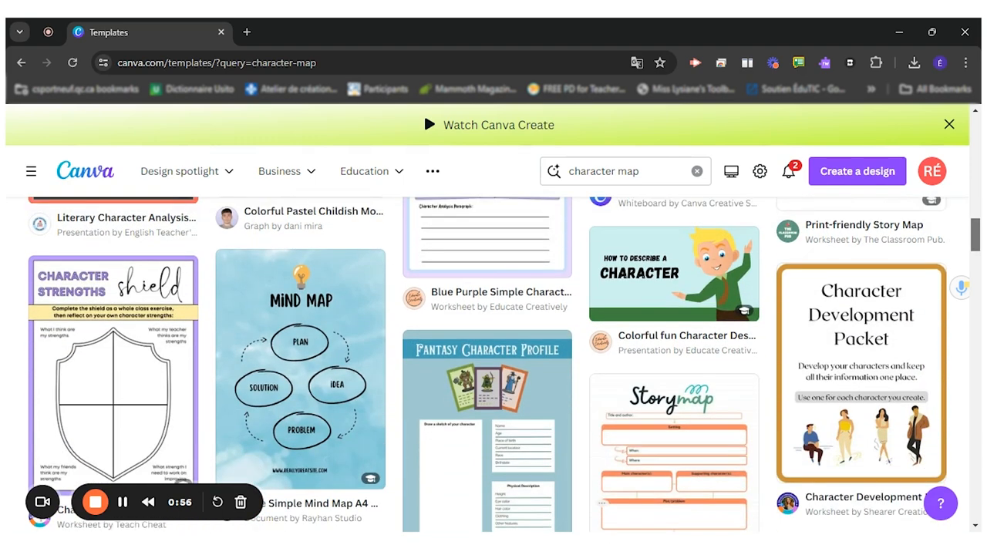
{"action": "scroll", "scroll_direction": "down", "scroll_amount": 3}
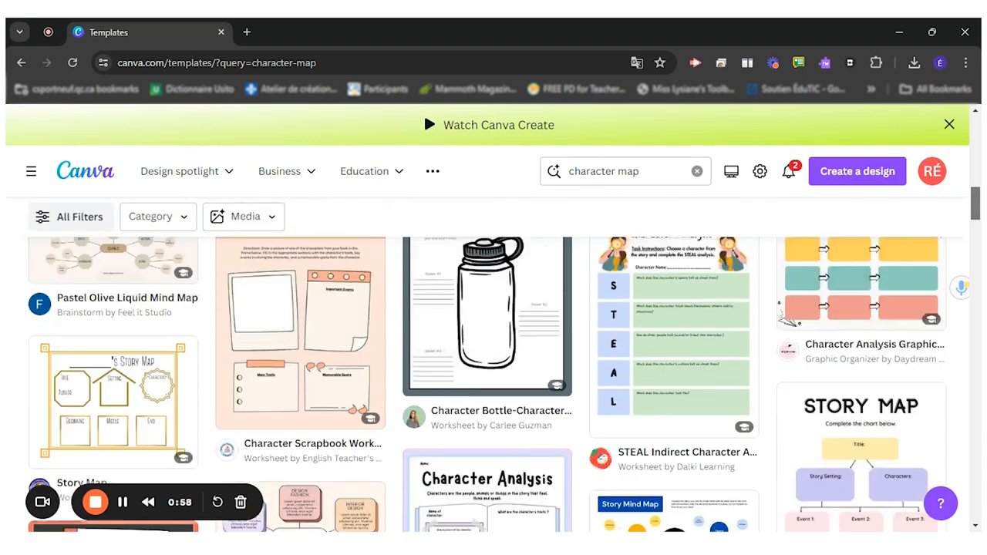
{"action": "scroll", "scroll_direction": "down", "scroll_amount": 3}
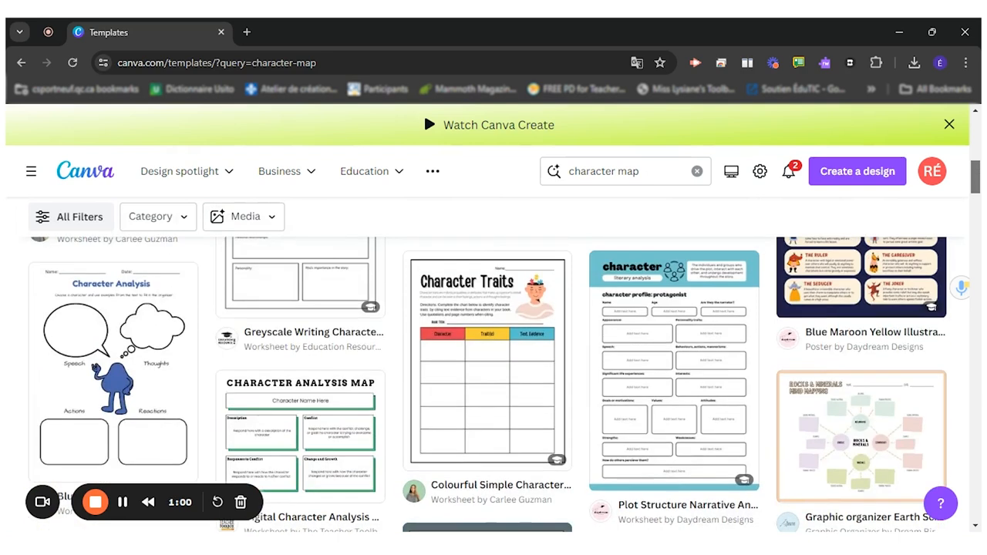
{"action": "mouse_move", "coordinate": [636, 380]}
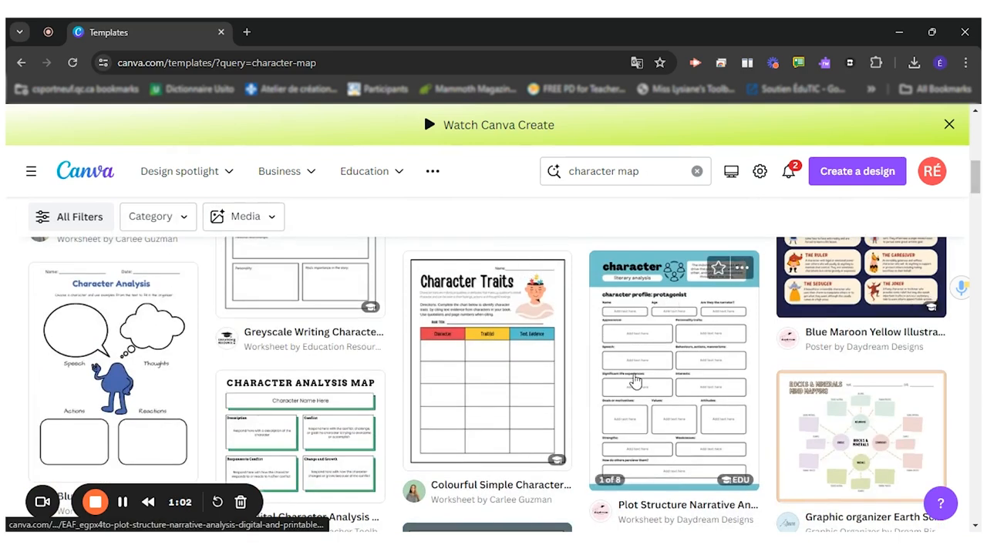
Open the Colourful Simple Character Traits worksheet for editing and select the girl illustration.
{"action": "left_click", "coordinate": [488, 361]}
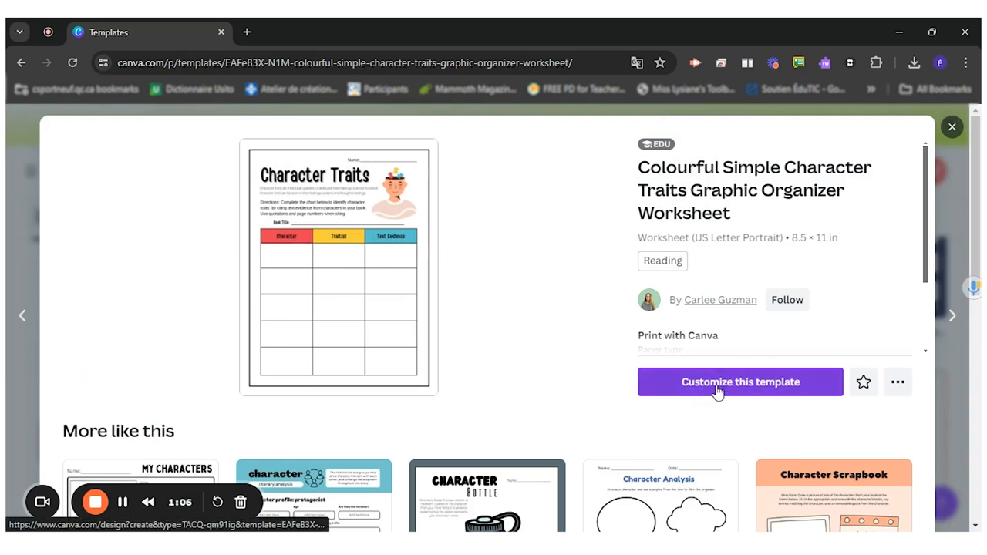
{"action": "left_click", "coordinate": [741, 383]}
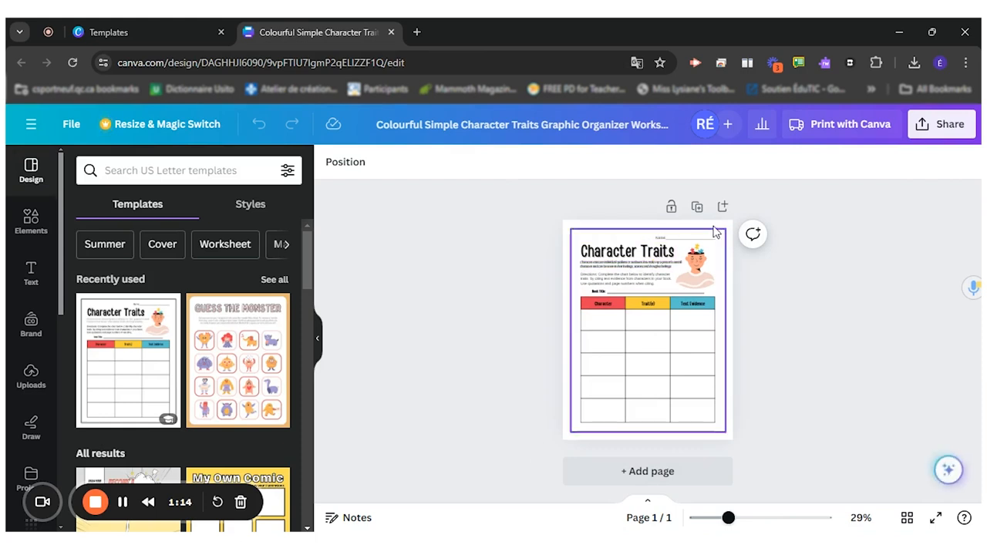
{"action": "left_click", "coordinate": [694, 265]}
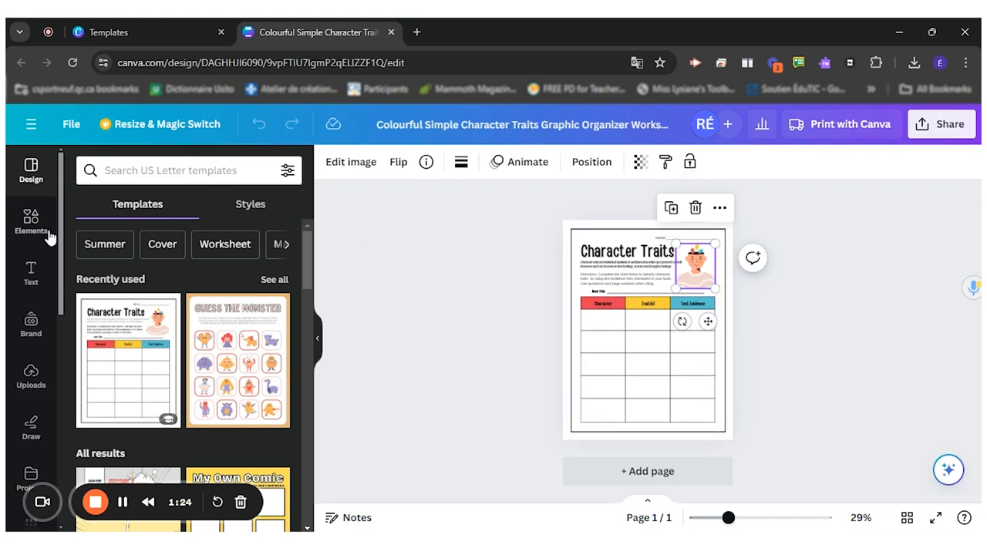
{"action": "mouse_move", "coordinate": [30, 224]}
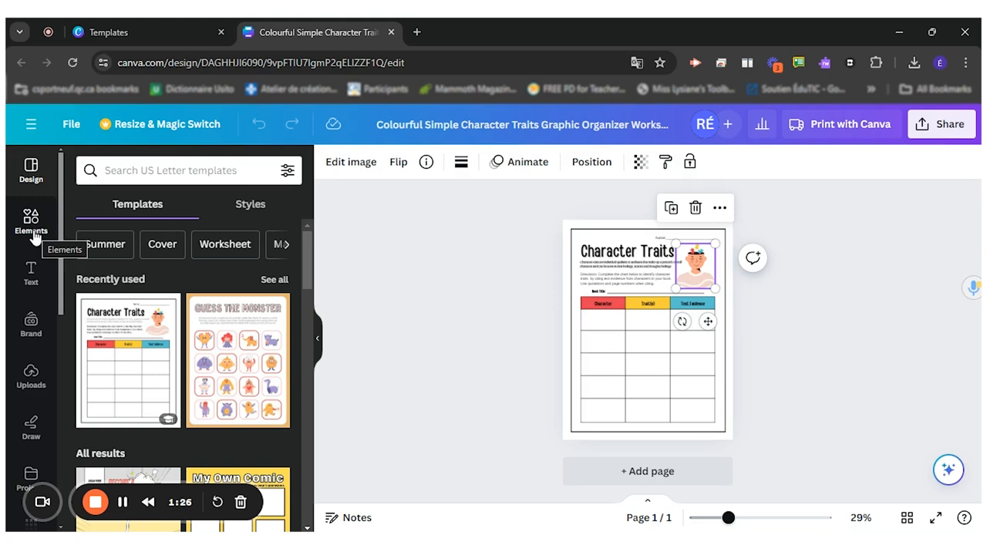
Search Elements for 'book' and filter the results to Graphics only.
{"action": "left_click", "coordinate": [31, 223]}
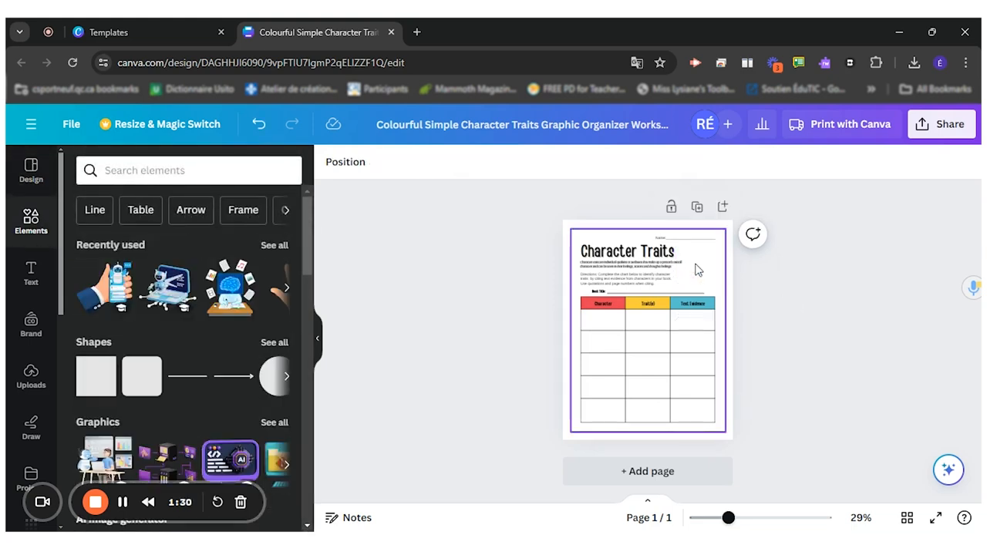
{"action": "left_click", "coordinate": [188, 170]}
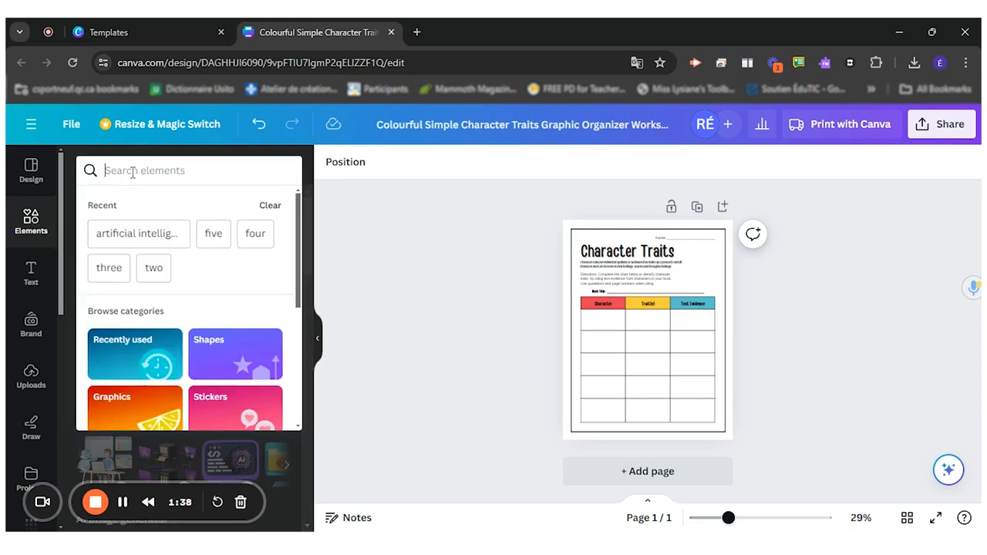
{"action": "type", "text": "book"}
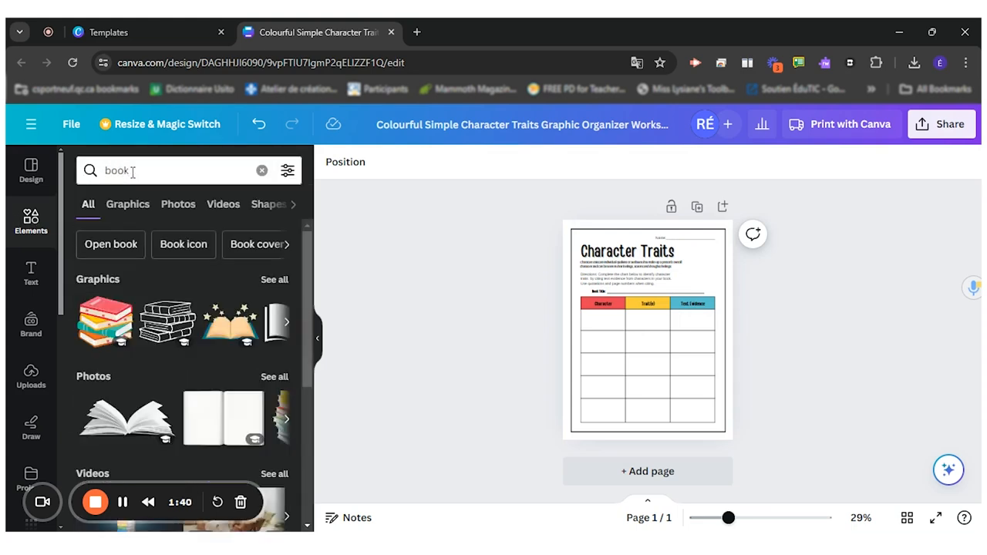
{"action": "mouse_move", "coordinate": [120, 392]}
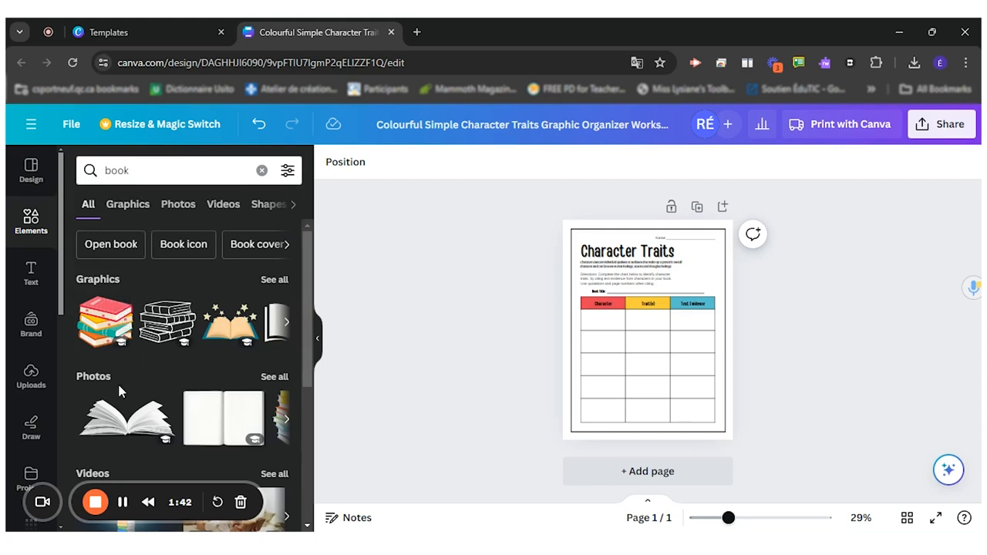
{"action": "left_click", "coordinate": [127, 204]}
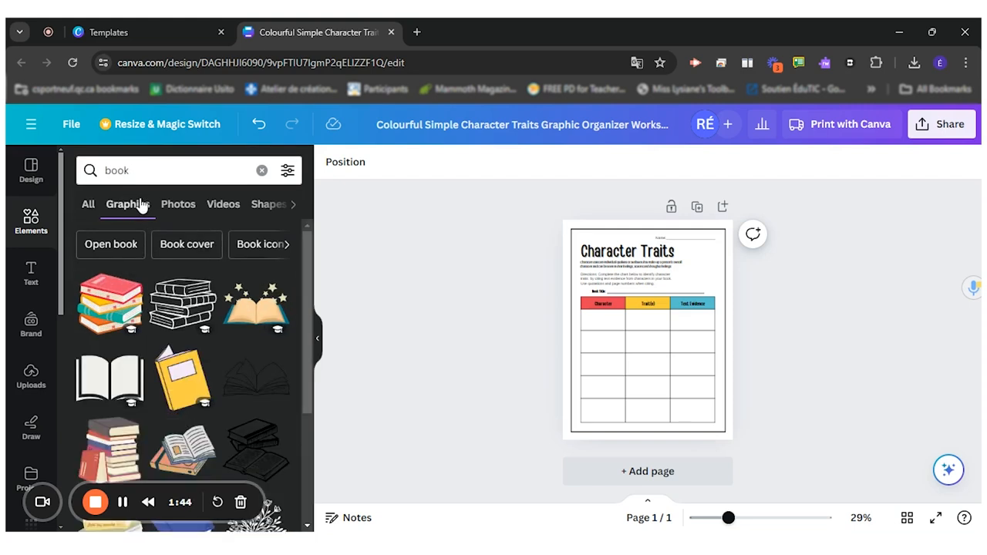
{"action": "mouse_move", "coordinate": [156, 451]}
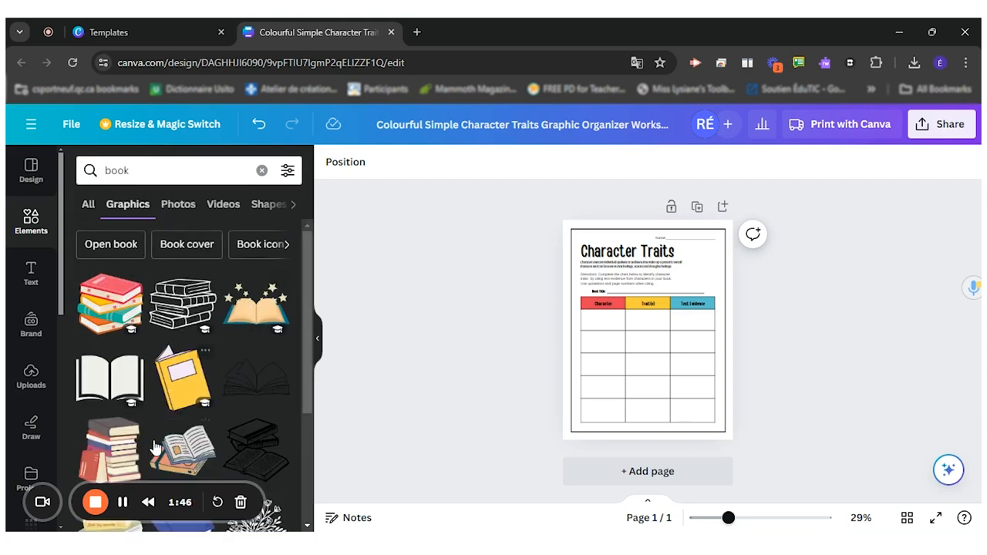
{"action": "mouse_move", "coordinate": [246, 306]}
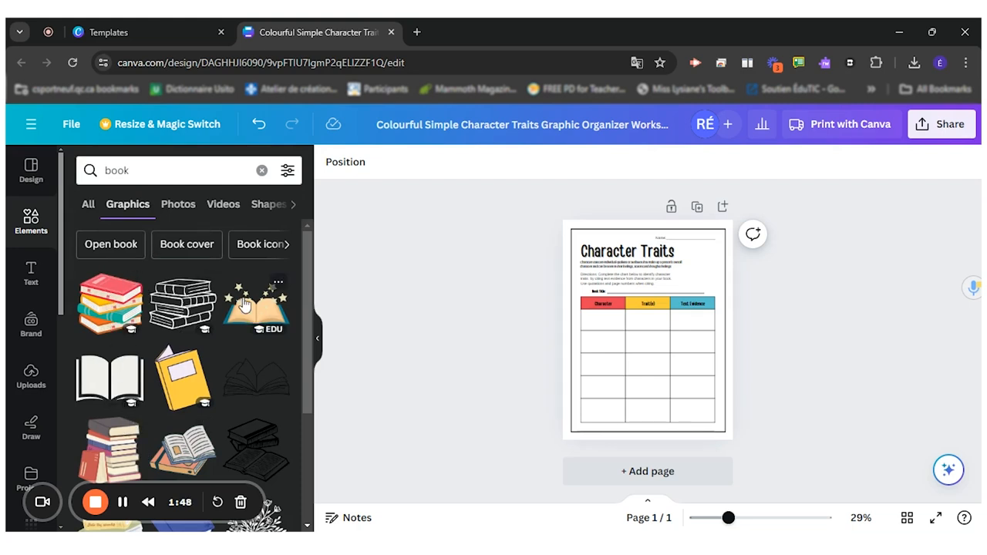
Add the open-book graphic and place it beside the Character Traits title.
{"action": "left_click", "coordinate": [256, 305]}
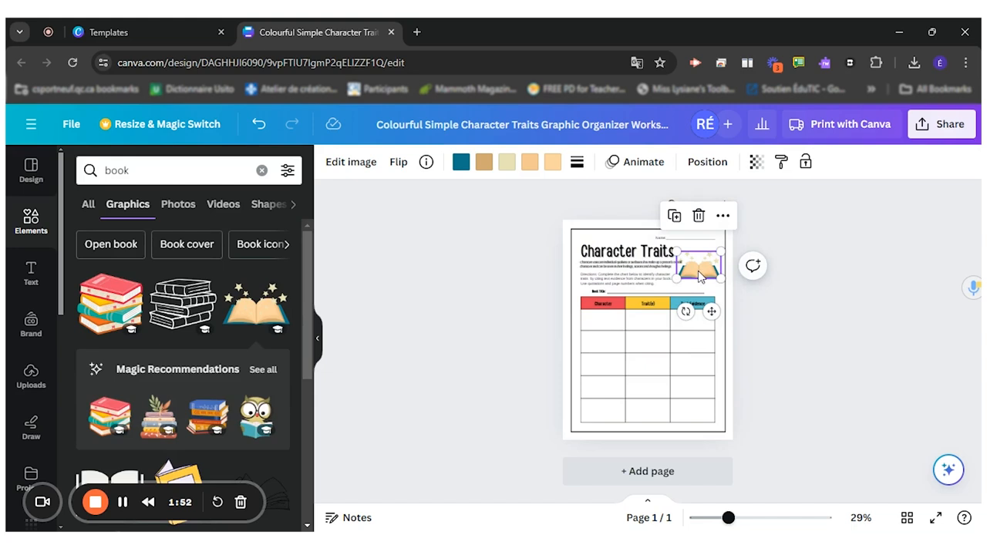
{"action": "left_click_drag", "start_coordinate": [697, 277], "coordinate": [697, 278]}
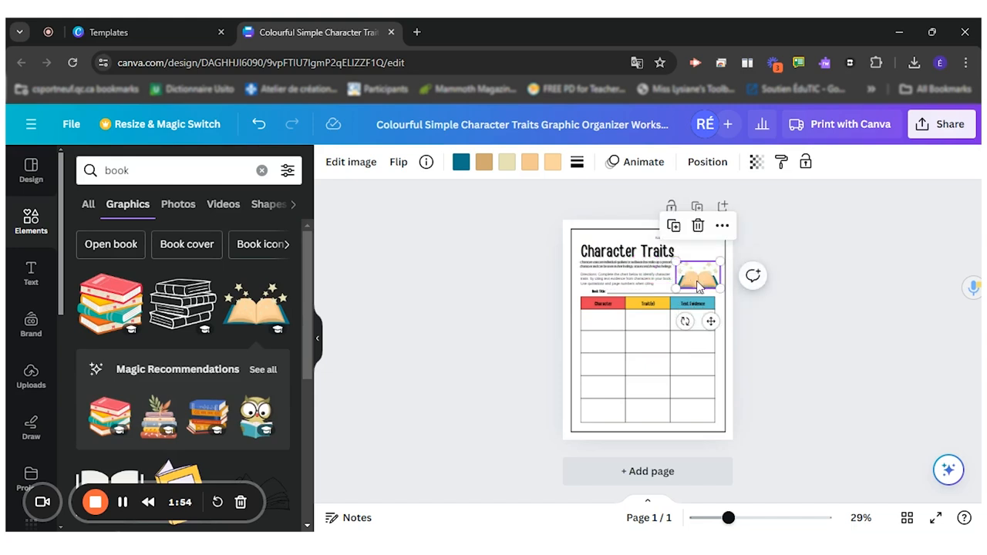
{"action": "mouse_move", "coordinate": [485, 162]}
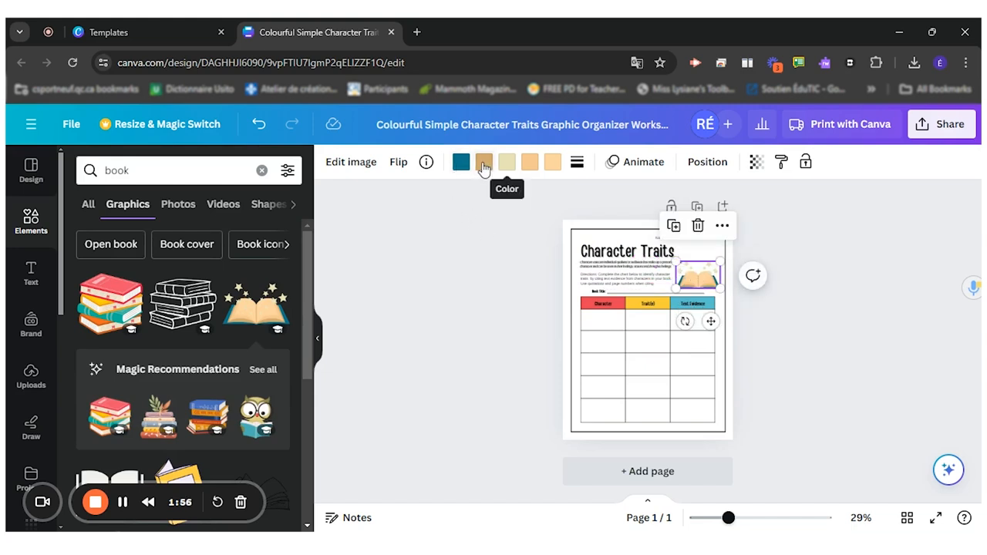
{"action": "left_click", "coordinate": [460, 162]}
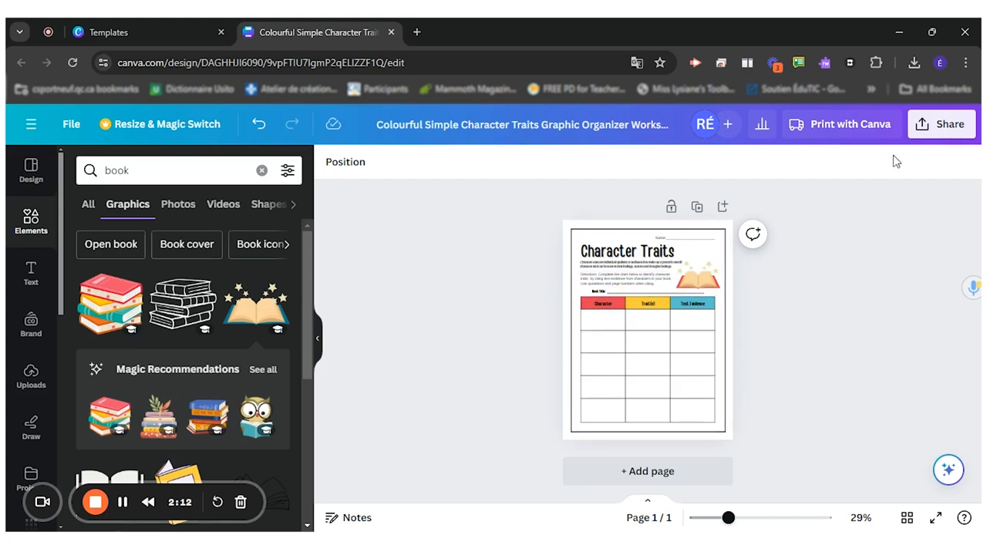
{"action": "mouse_move", "coordinate": [933, 135]}
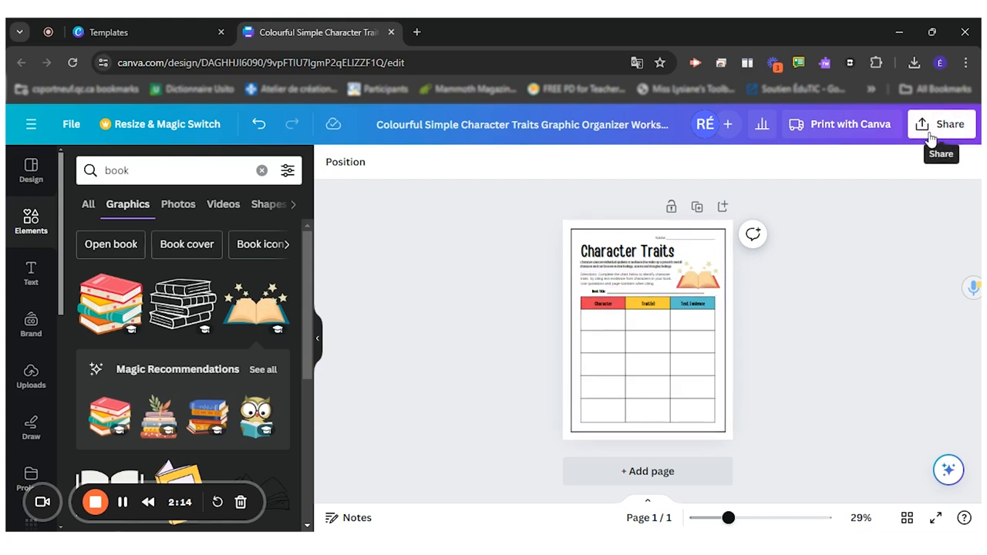
Rename the design to 'Template for character map'.
{"action": "left_click", "coordinate": [528, 123]}
{"action": "type", "text": "Template for character map"}
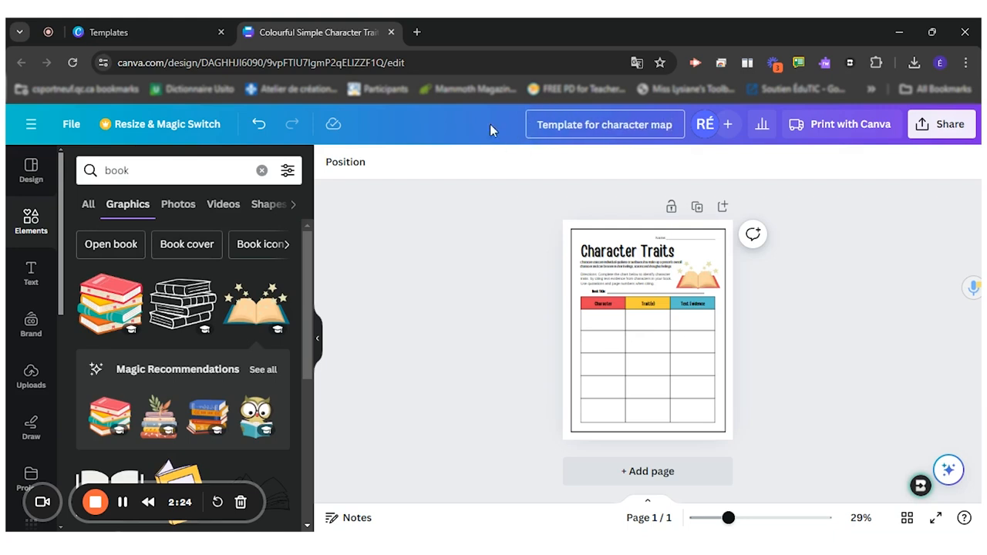
{"action": "mouse_move", "coordinate": [516, 233]}
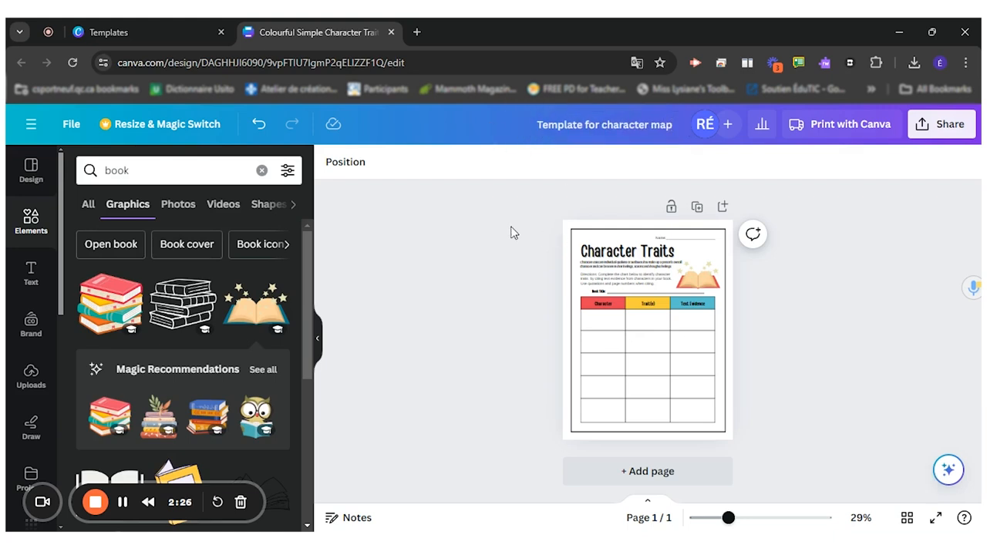
{"action": "mouse_move", "coordinate": [796, 317]}
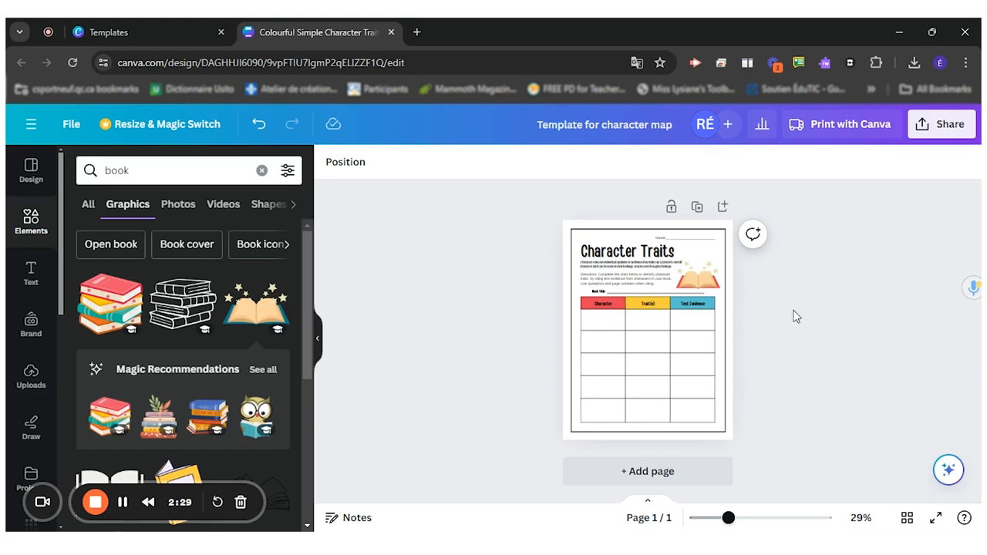
Bring up the Share this design panel and review its sharing choices.
{"action": "left_click", "coordinate": [941, 123]}
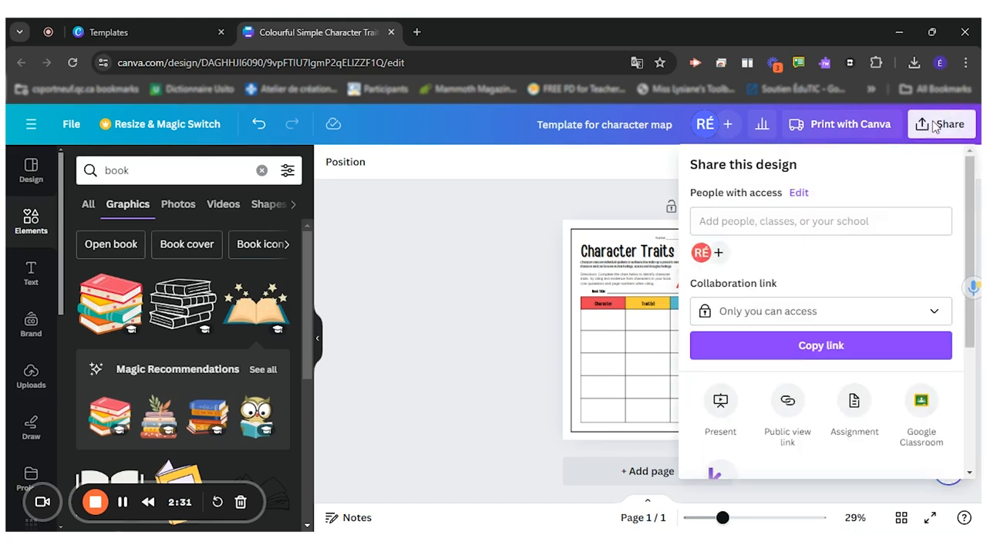
{"action": "mouse_move", "coordinate": [935, 244]}
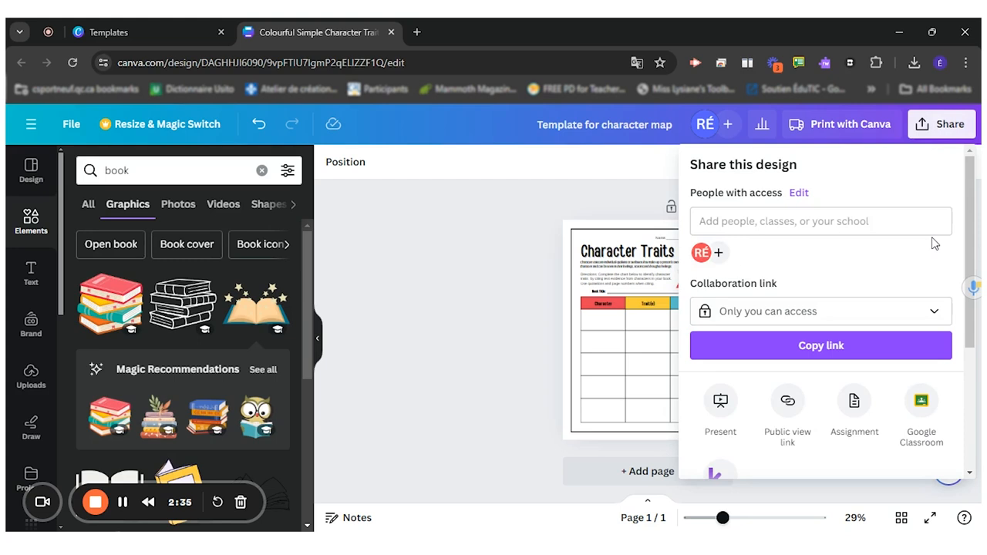
{"action": "scroll", "scroll_direction": "down", "scroll_amount": 3}
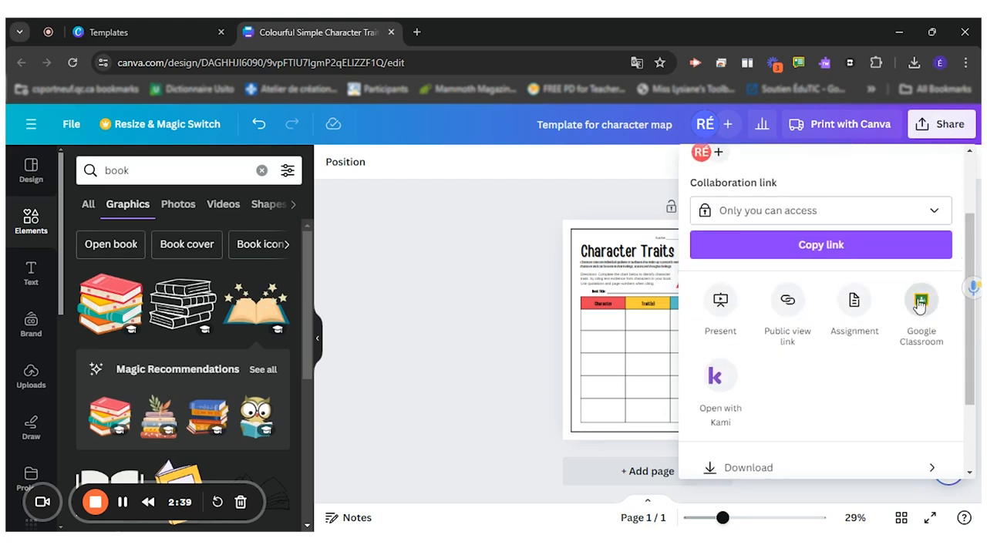
{"action": "mouse_move", "coordinate": [886, 312]}
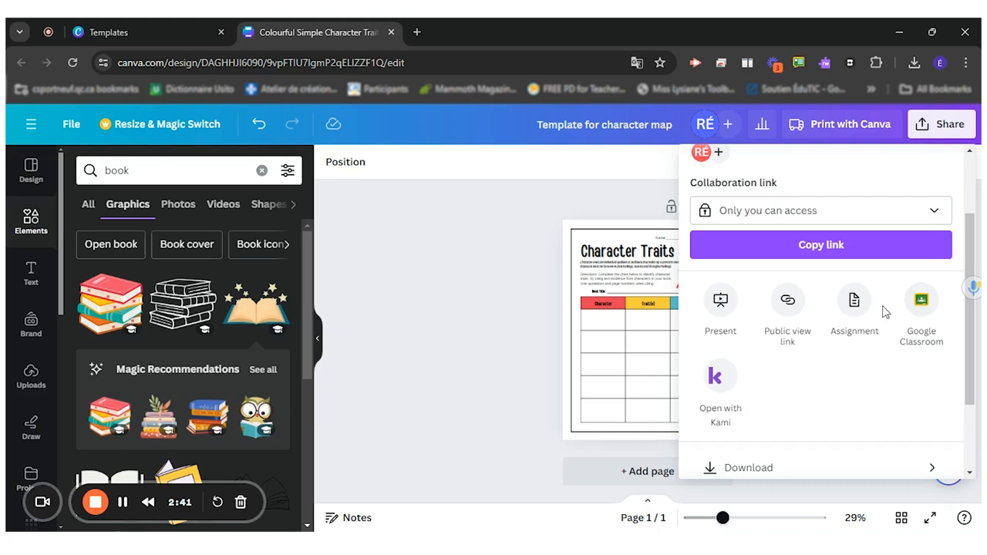
{"action": "mouse_move", "coordinate": [855, 301]}
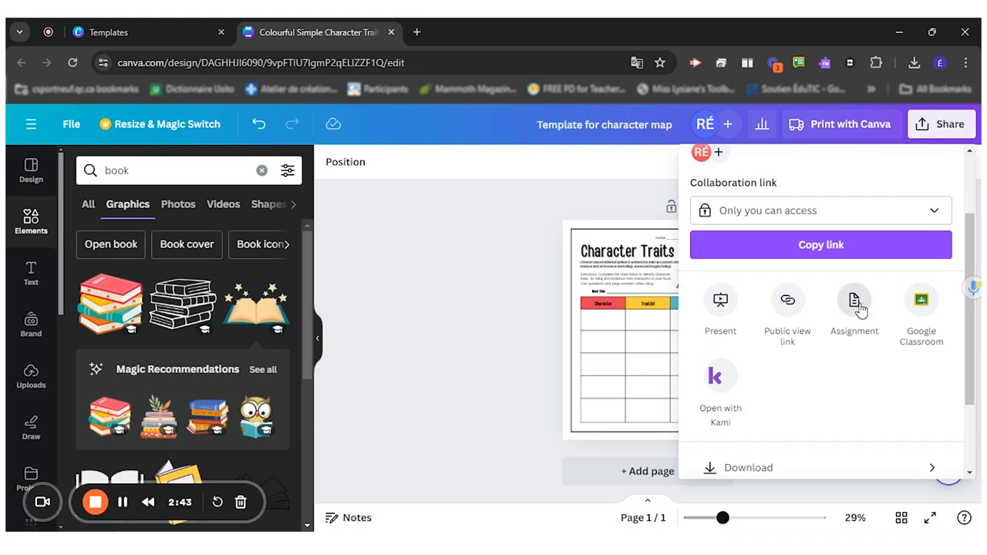
{"action": "left_click", "coordinate": [854, 309]}
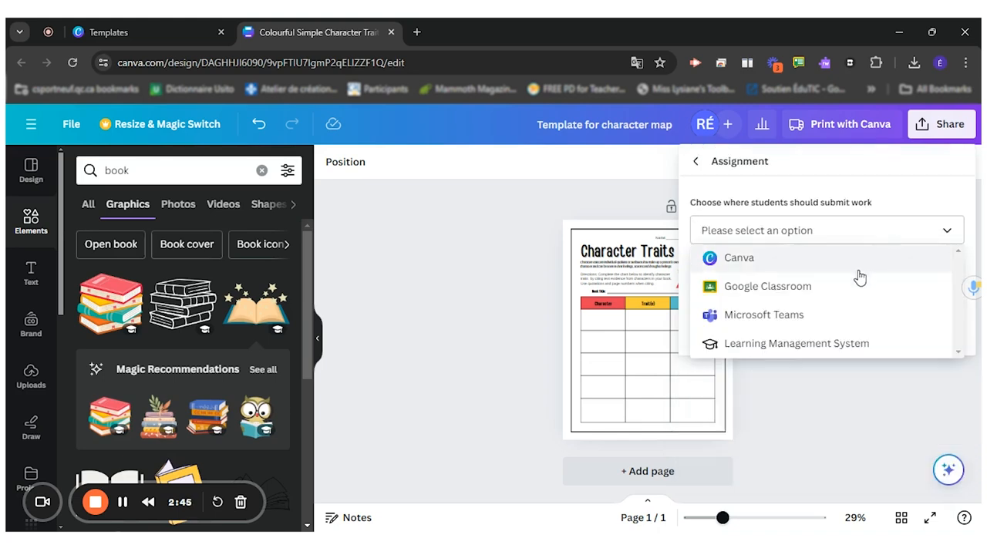
{"action": "mouse_move", "coordinate": [827, 297]}
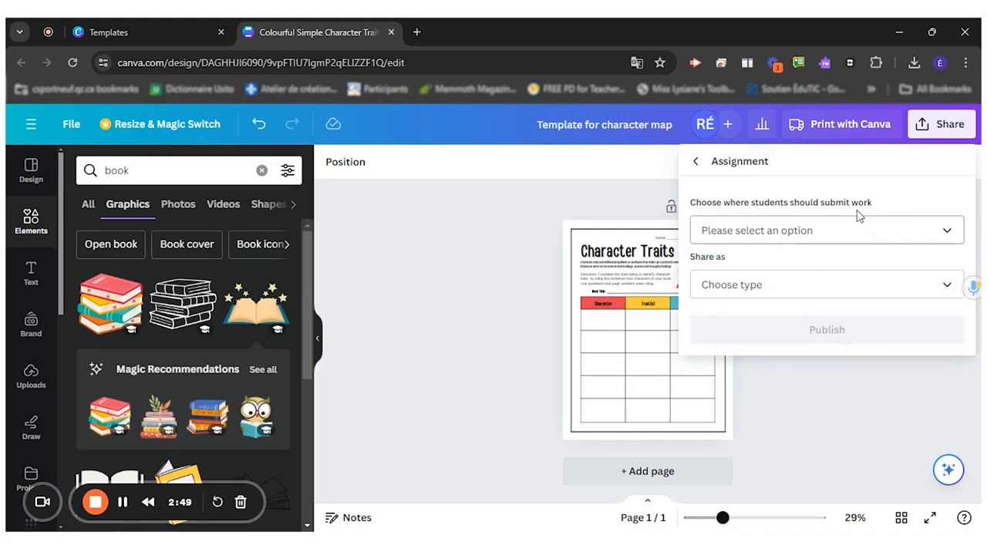
{"action": "left_click", "coordinate": [827, 284]}
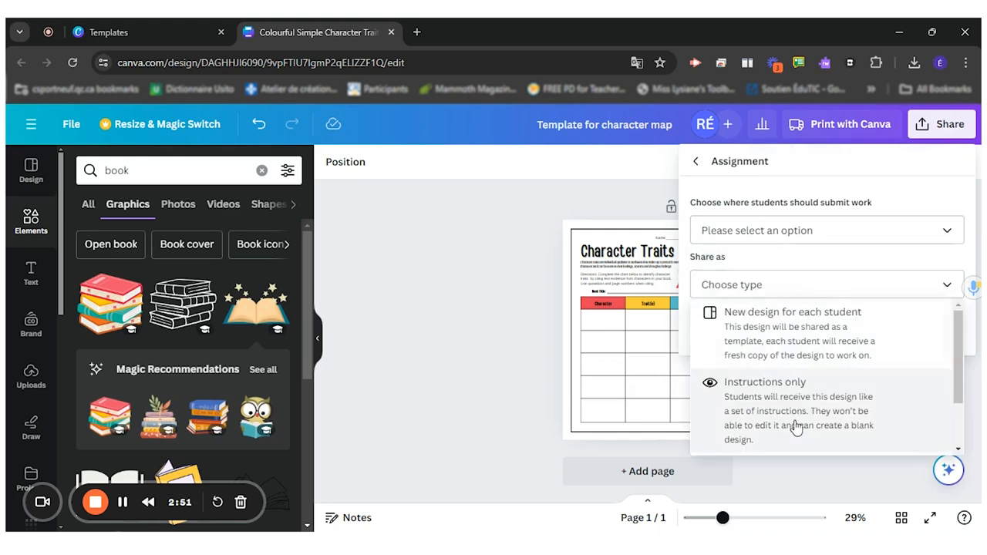
{"action": "mouse_move", "coordinate": [782, 328]}
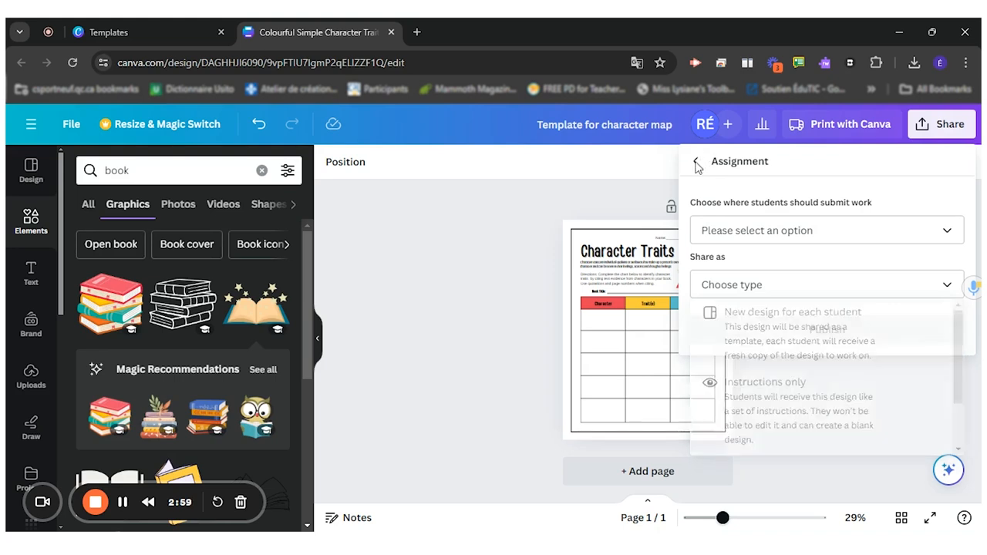
{"action": "left_click", "coordinate": [697, 162]}
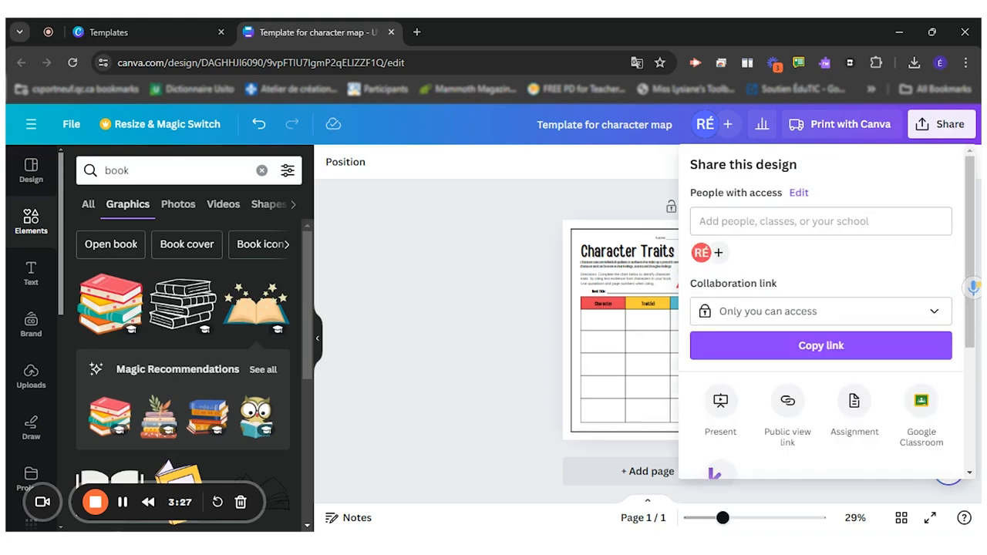
Choose Template link under All options, create the public link and copy it.
{"action": "scroll", "scroll_direction": "down", "scroll_amount": 3}
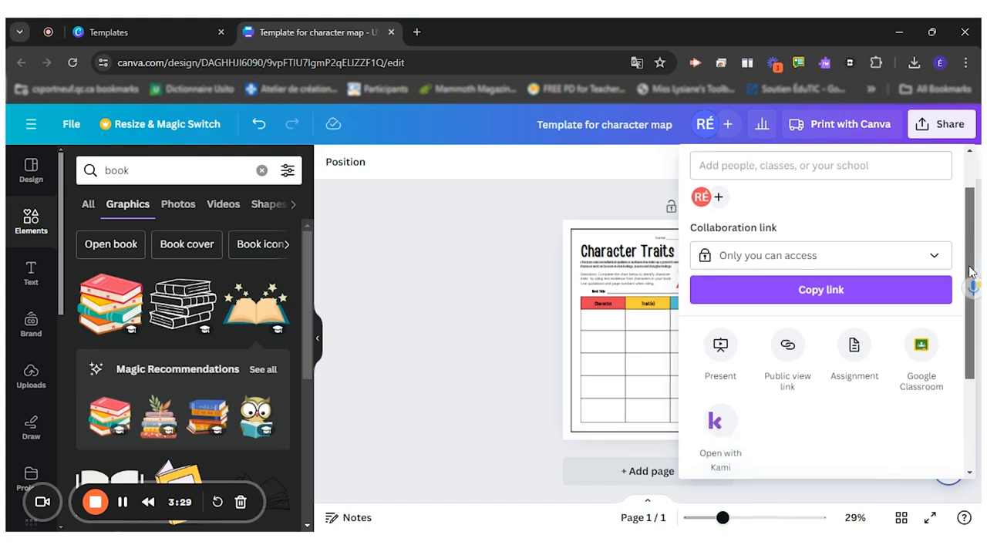
{"action": "scroll", "scroll_direction": "down", "scroll_amount": 3}
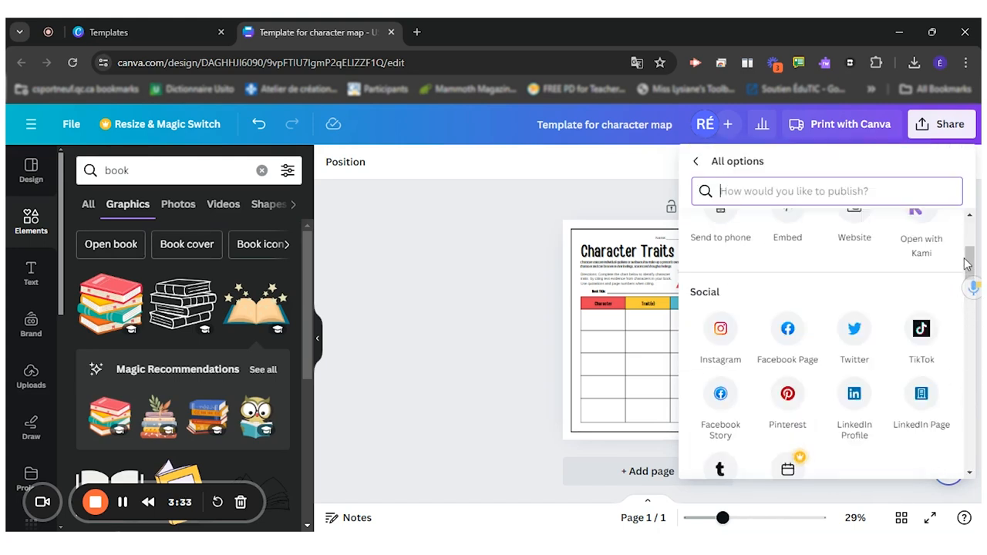
{"action": "scroll", "scroll_direction": "up", "scroll_amount": 3}
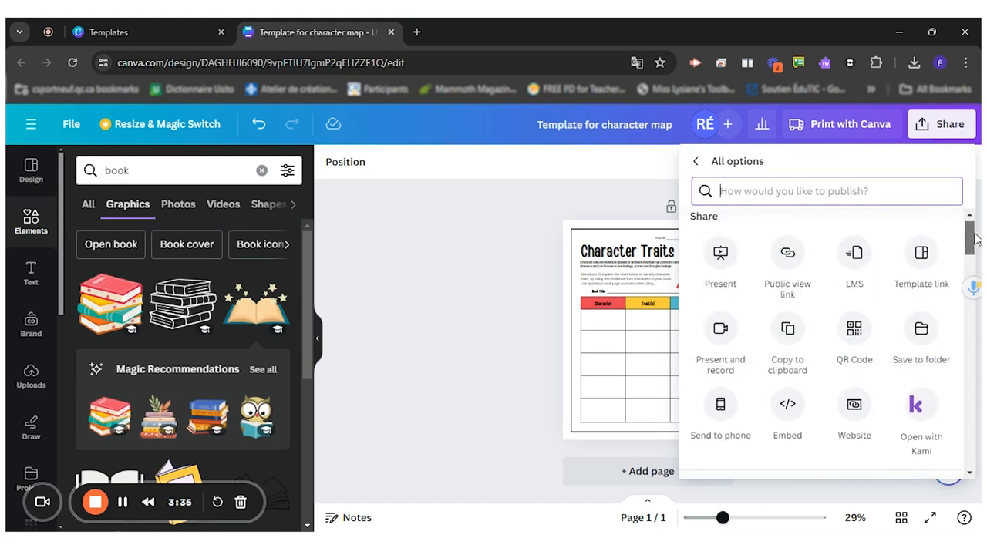
{"action": "left_click", "coordinate": [922, 262]}
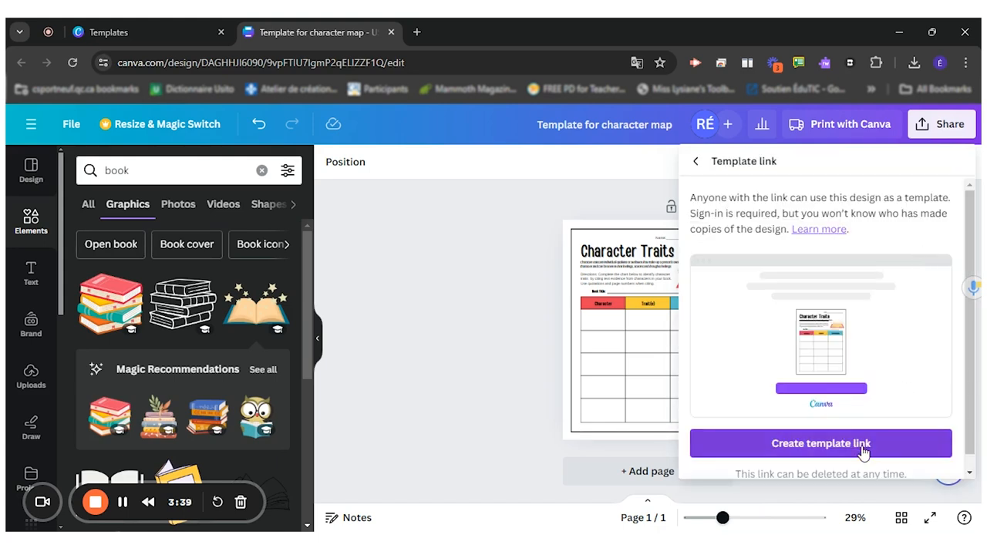
{"action": "left_click", "coordinate": [821, 443]}
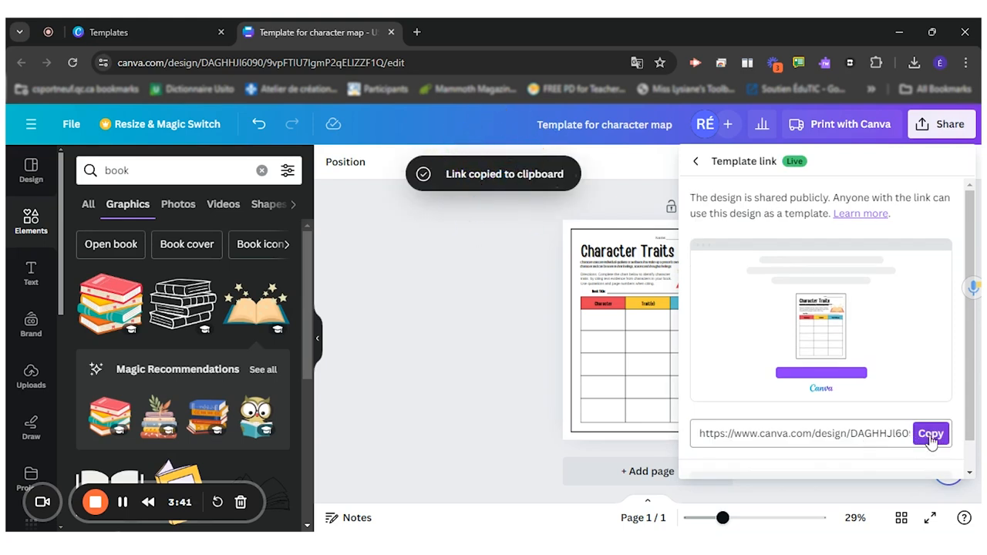